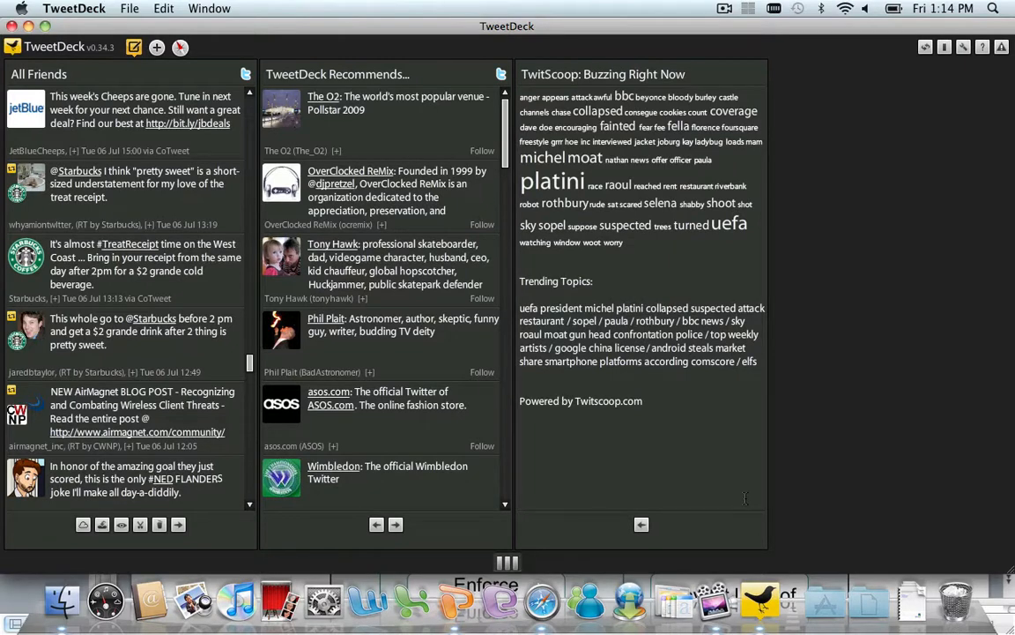
pyautogui.moveTo(679, 475)
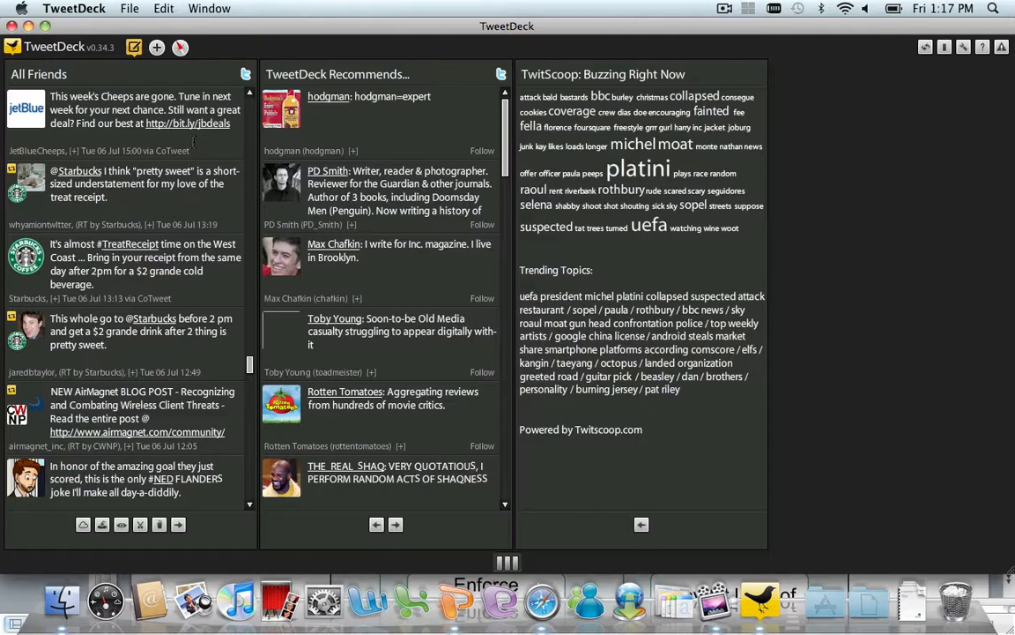
# - Switch from the TweetDeck columns to the Applipedia page in Safari
pyautogui.click(541, 602)
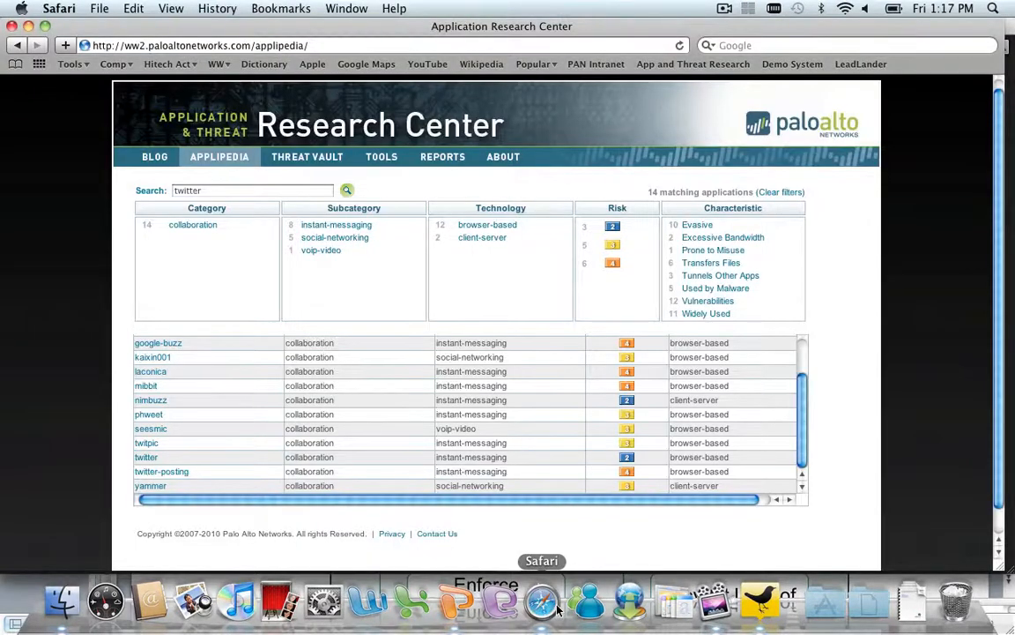
pyautogui.moveTo(414, 293)
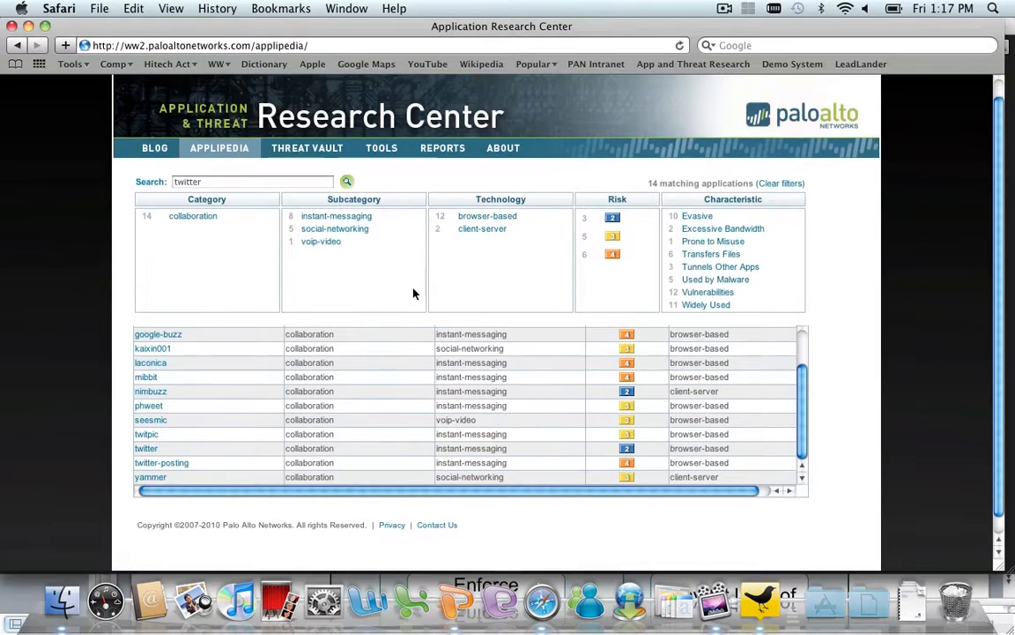
pyautogui.moveTo(194, 172)
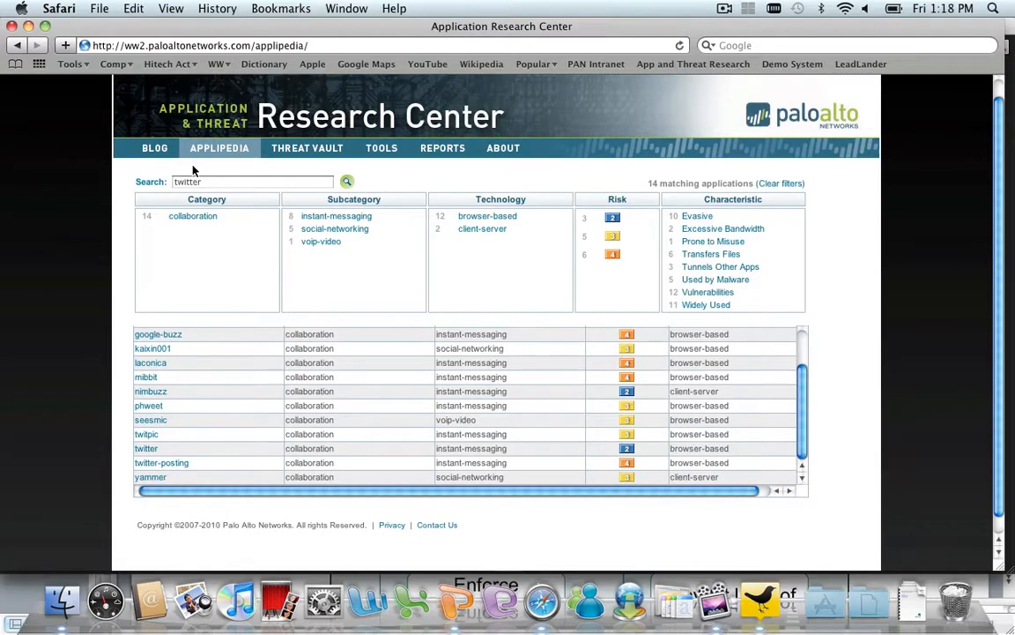
pyautogui.moveTo(247, 285)
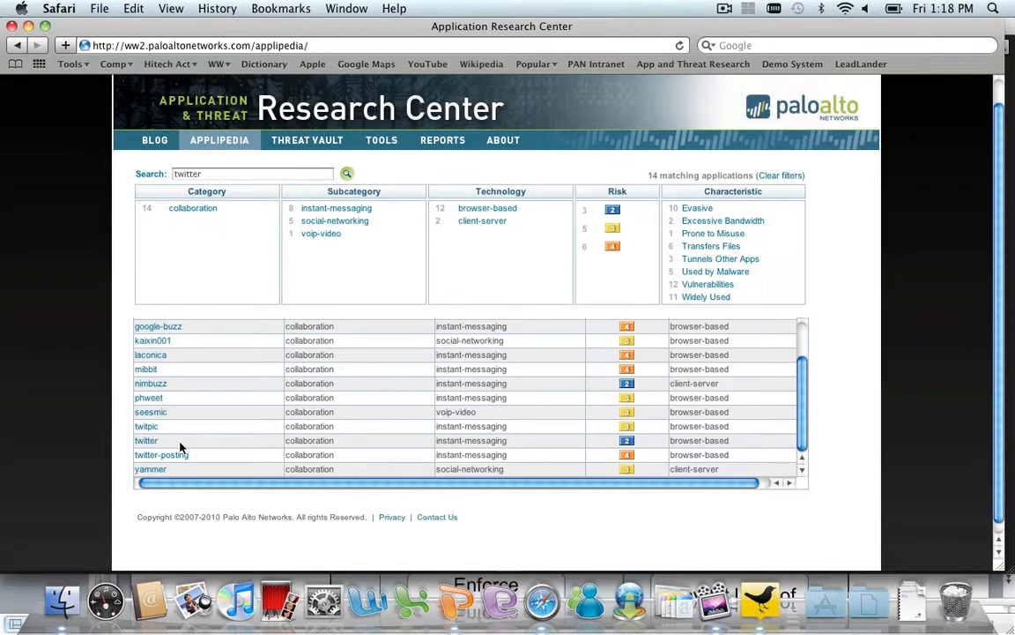
pyautogui.moveTo(154, 427)
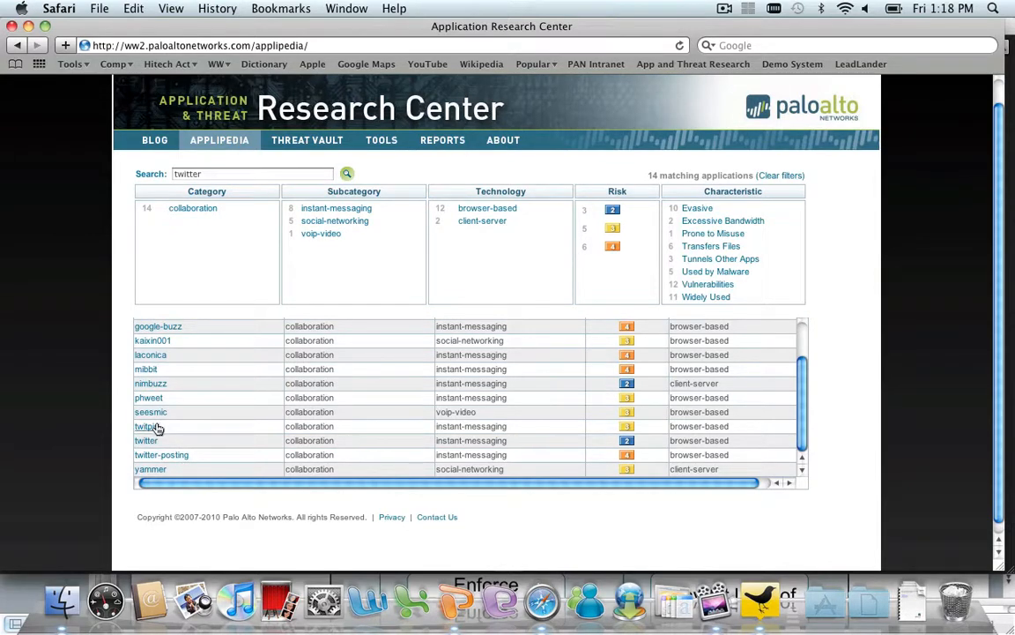
# - Open twitpic's Applipedia details showing its collaboration category and risk traits
pyautogui.click(144, 425)
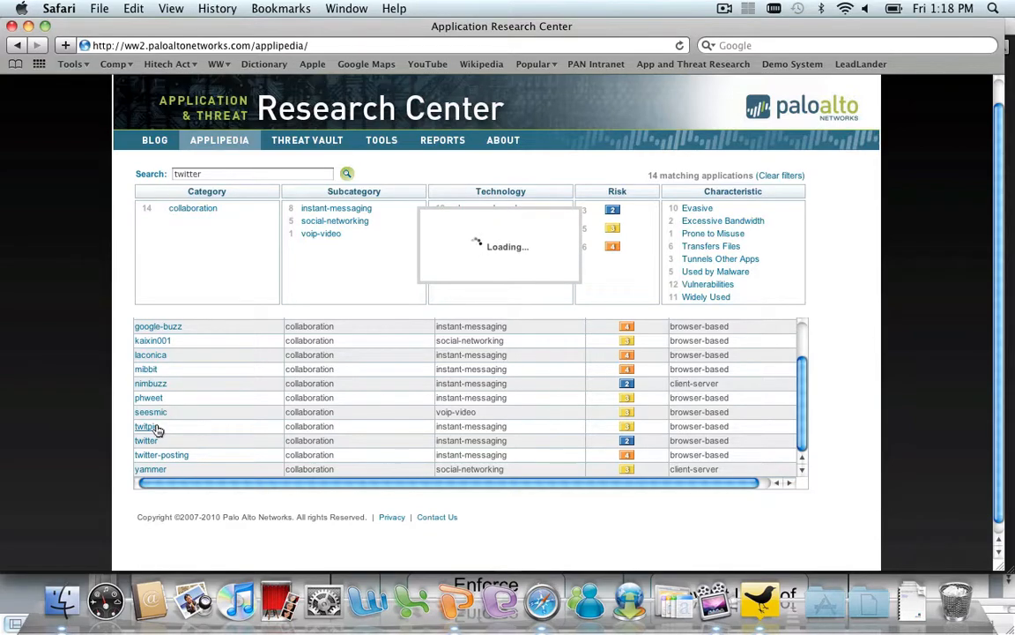
pyautogui.click(145, 426)
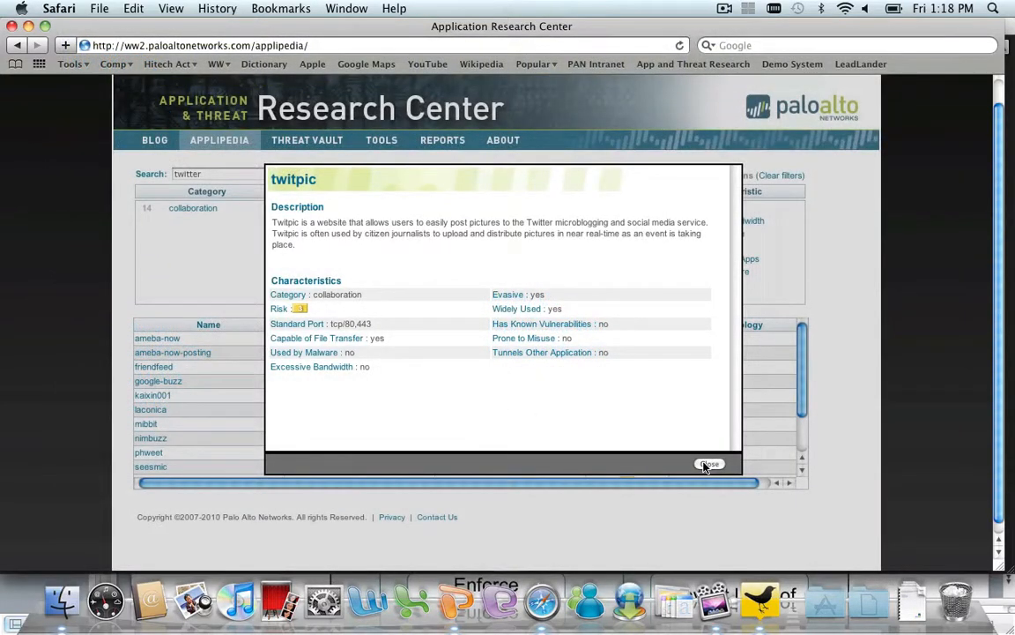
# - Close the twitpic details, scroll the results and open the twitter-posting entry
pyautogui.click(710, 464)
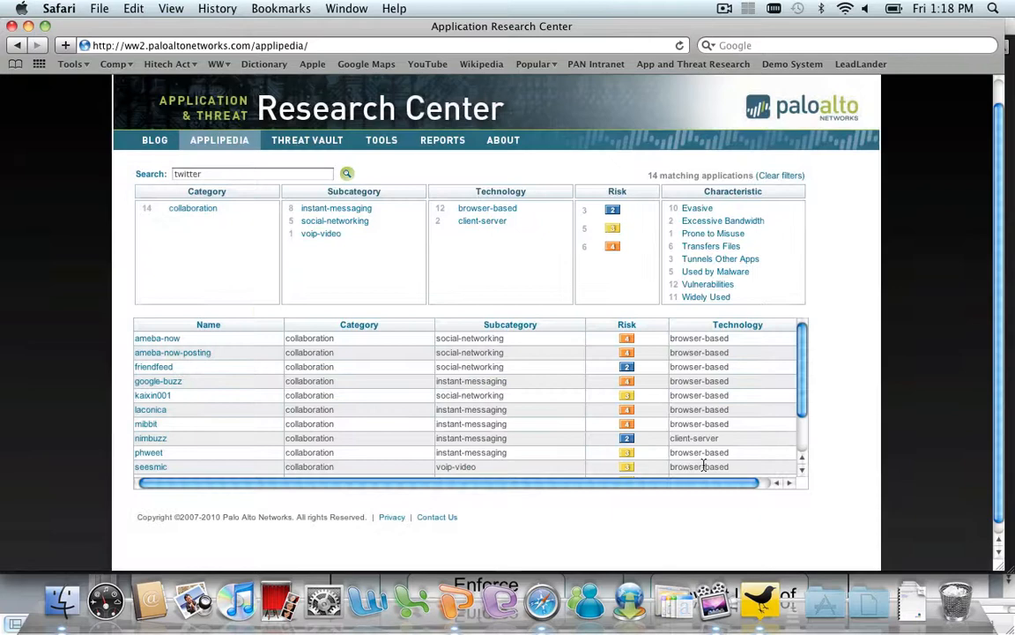
pyautogui.scroll(-3)
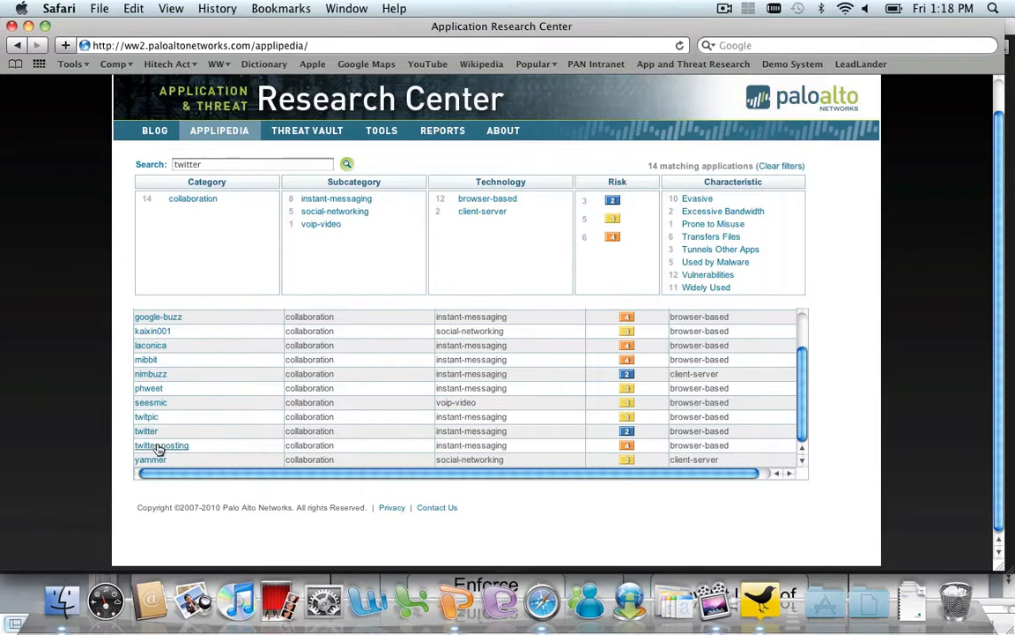
pyautogui.moveTo(597, 437)
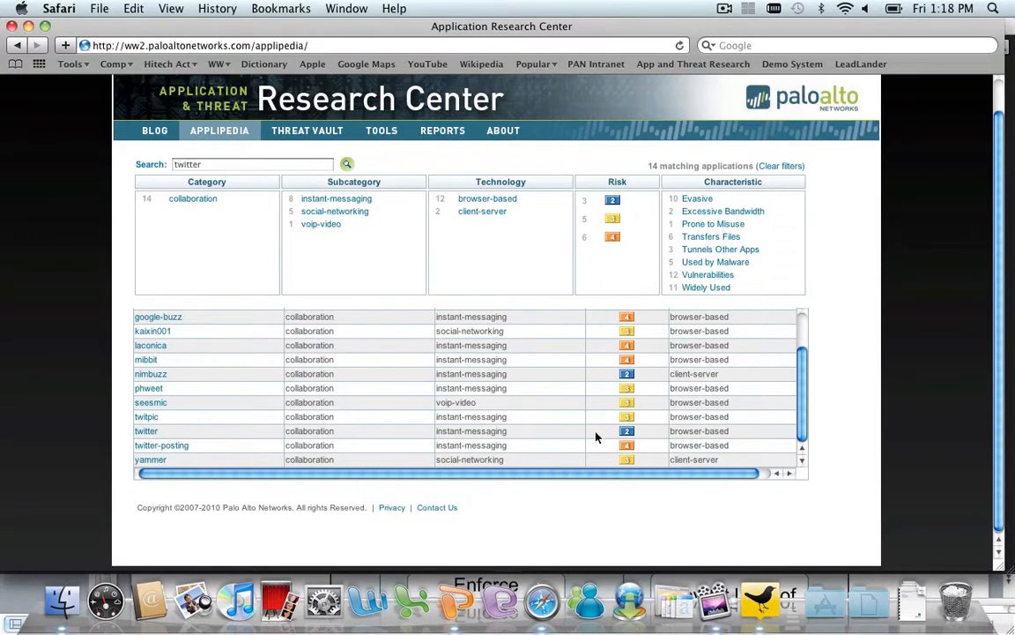
pyautogui.moveTo(605, 434)
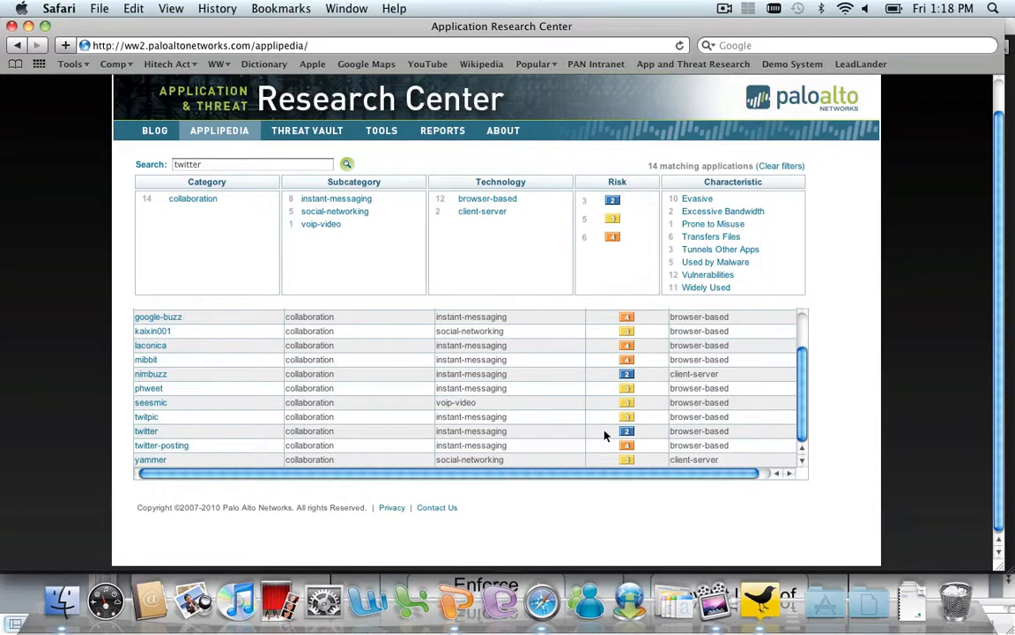
pyautogui.moveTo(449, 460)
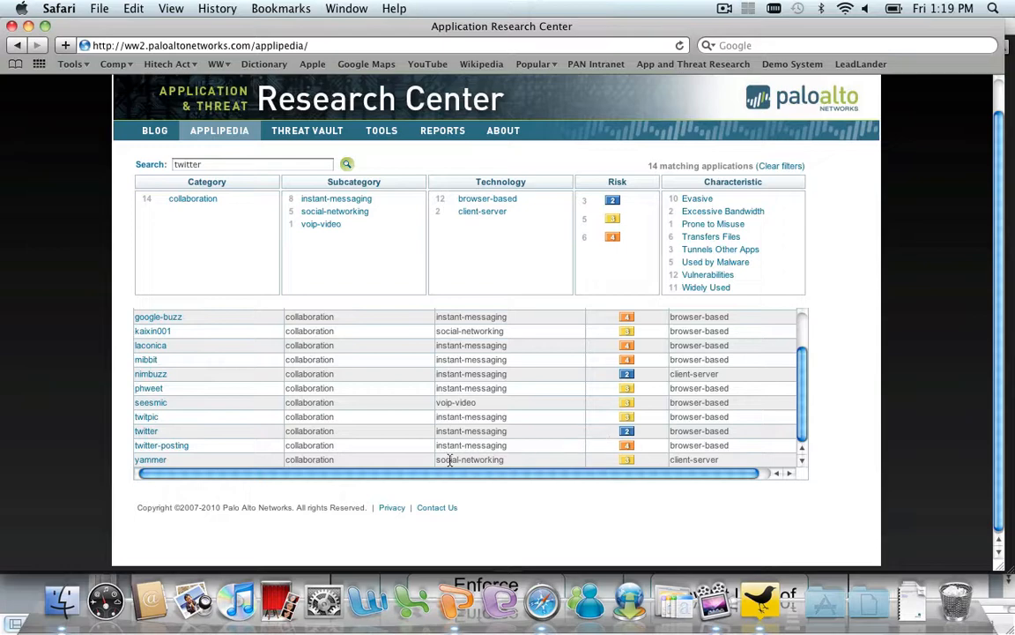
pyautogui.click(161, 445)
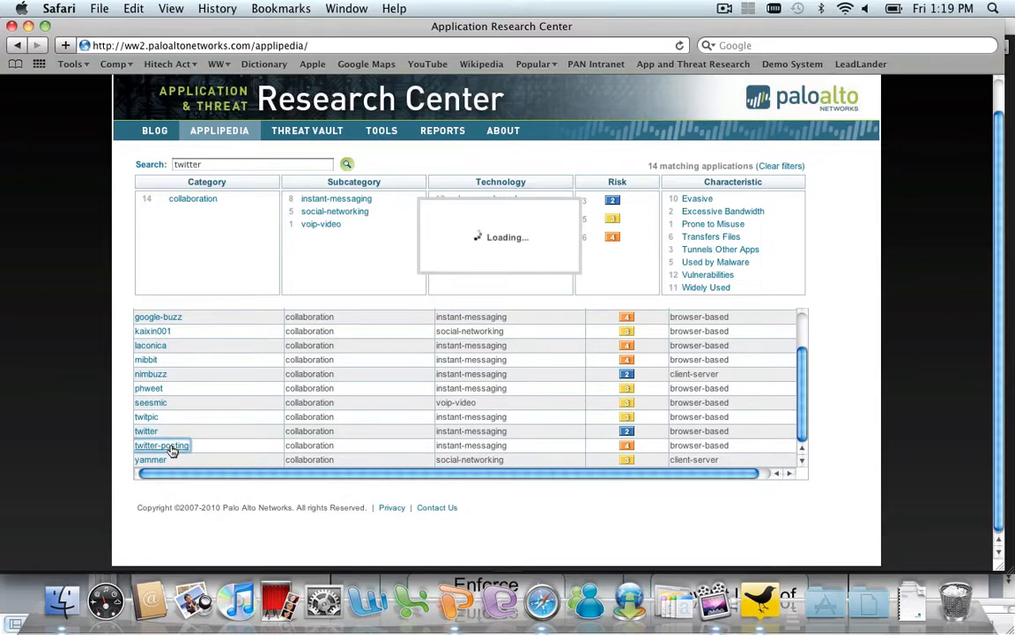
pyautogui.click(161, 445)
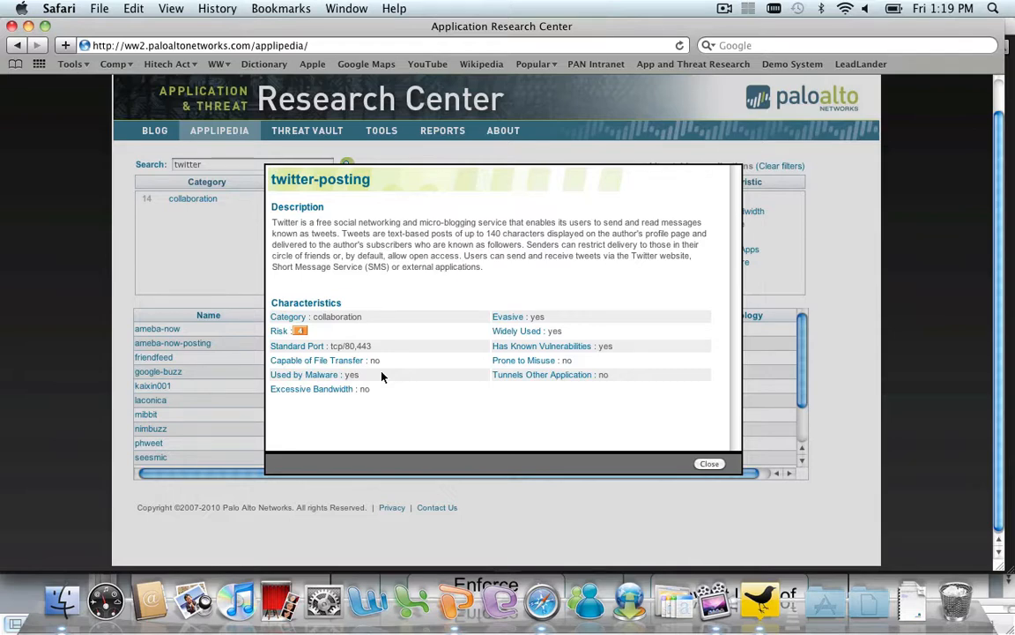
pyautogui.click(709, 463)
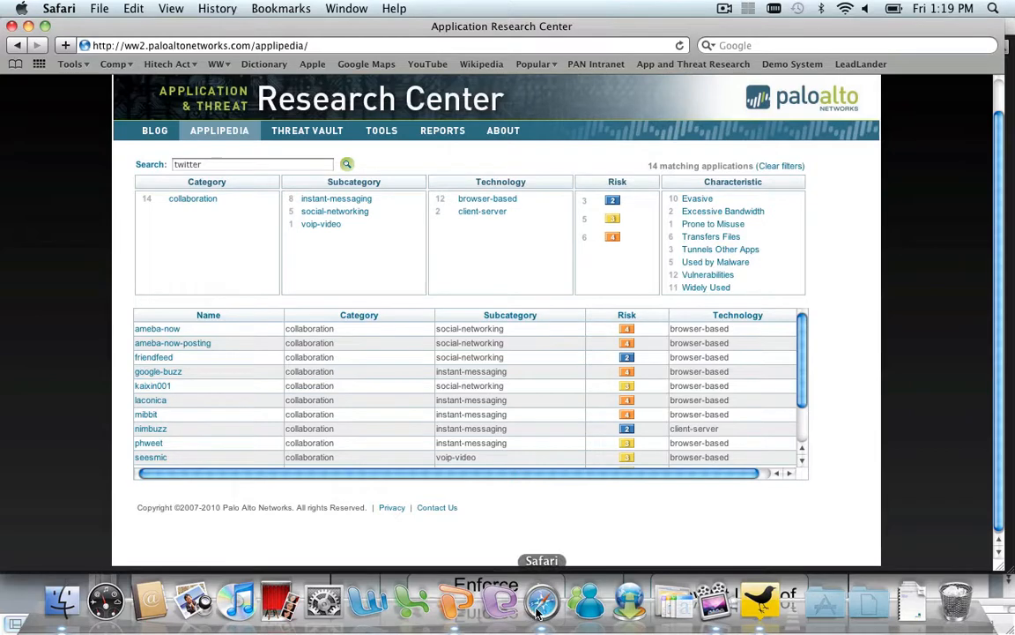
pyautogui.moveTo(491, 611)
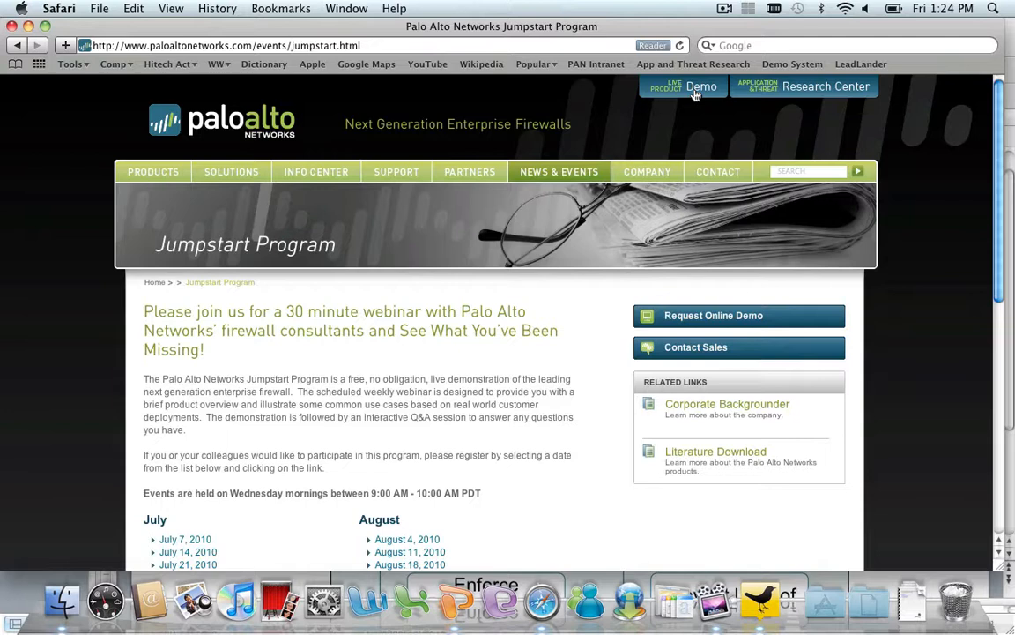
pyautogui.moveTo(698, 94)
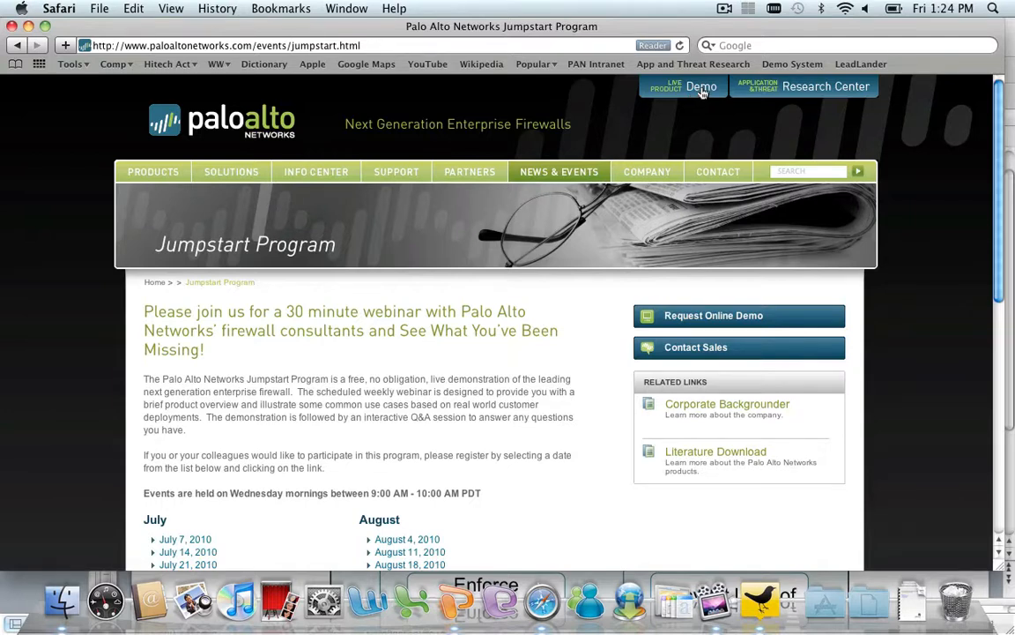
pyautogui.moveTo(685, 145)
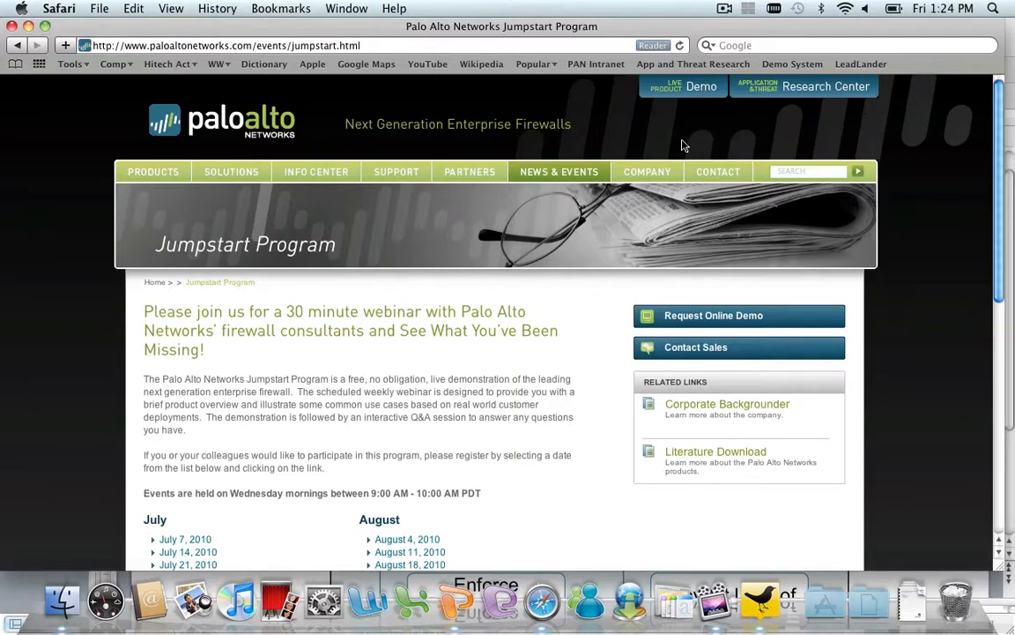